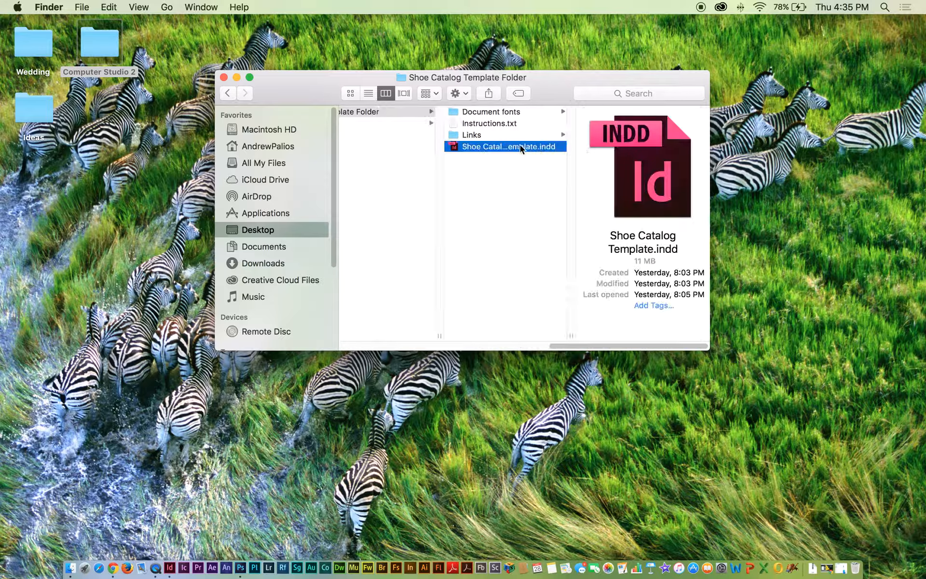
Open Shoe Catalog Template.indd from the template folder into InDesign
{"action": "double_click", "coordinate": [504, 145]}
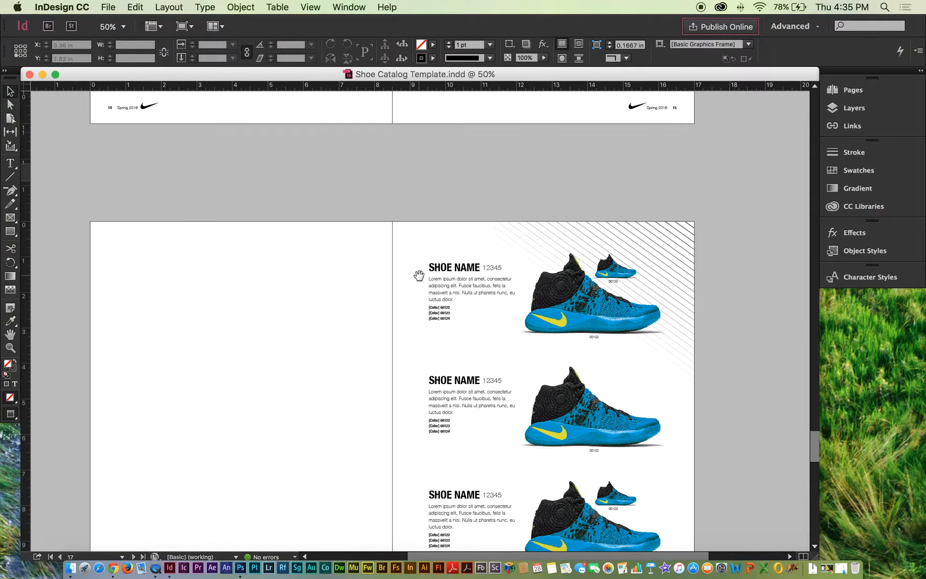
Scroll down through the catalog spreads toward the large shoe photo on page 10
{"action": "scroll", "scroll_direction": "down", "scroll_amount": 3}
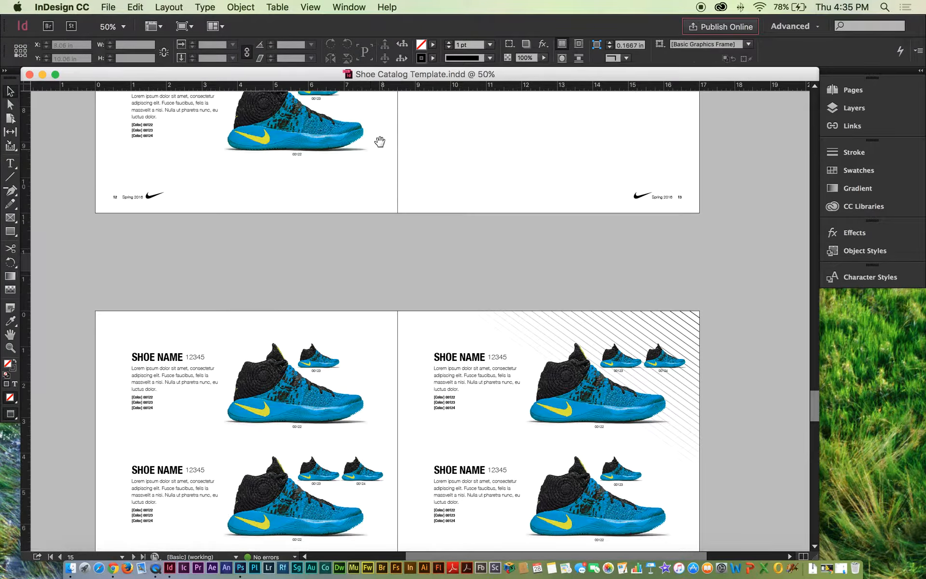
{"action": "scroll", "scroll_direction": "down", "scroll_amount": 3}
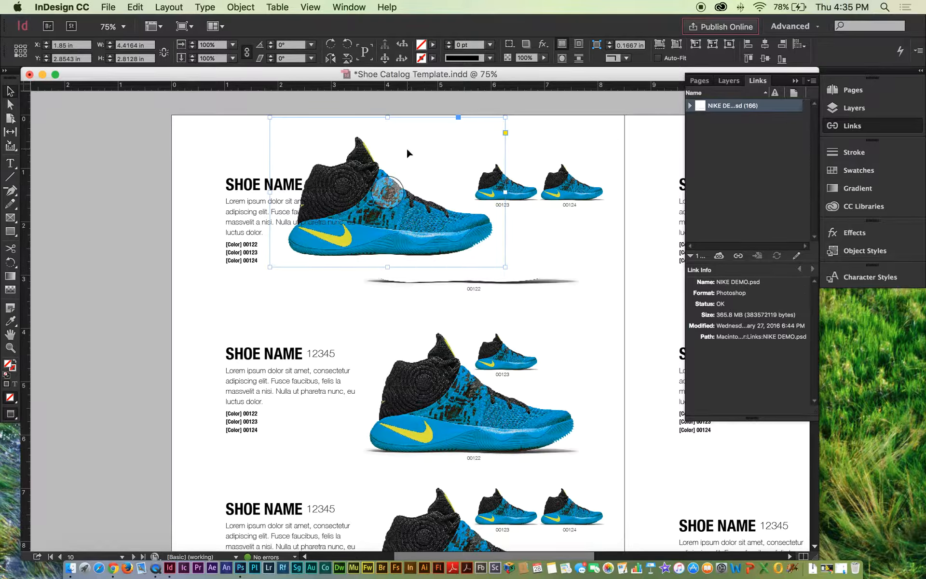
Expand the Links list of NIKE DEMO.psd entries and zoom into the shoe image's bottom edge
{"action": "left_click", "coordinate": [689, 105]}
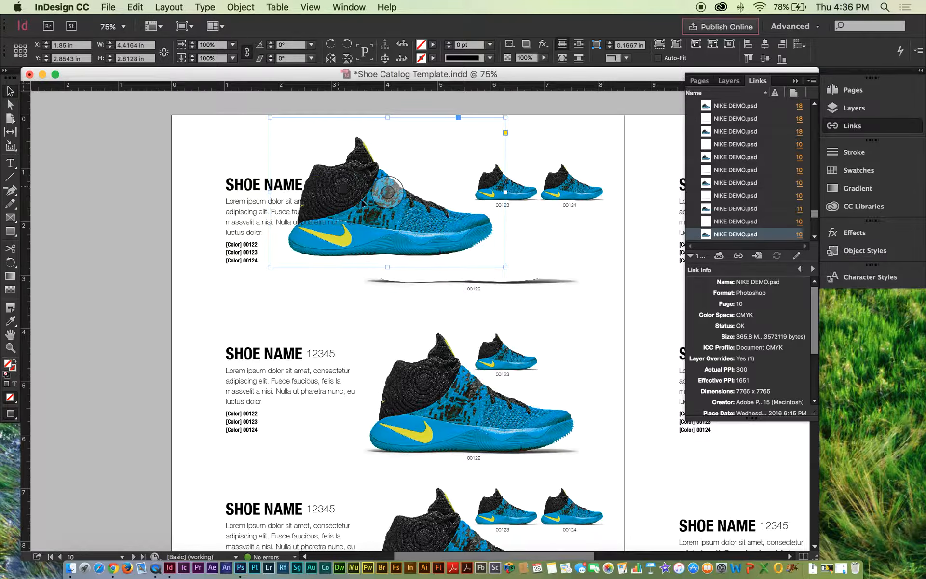
{"action": "left_click_drag", "start_coordinate": [387, 194], "coordinate": [469, 219]}
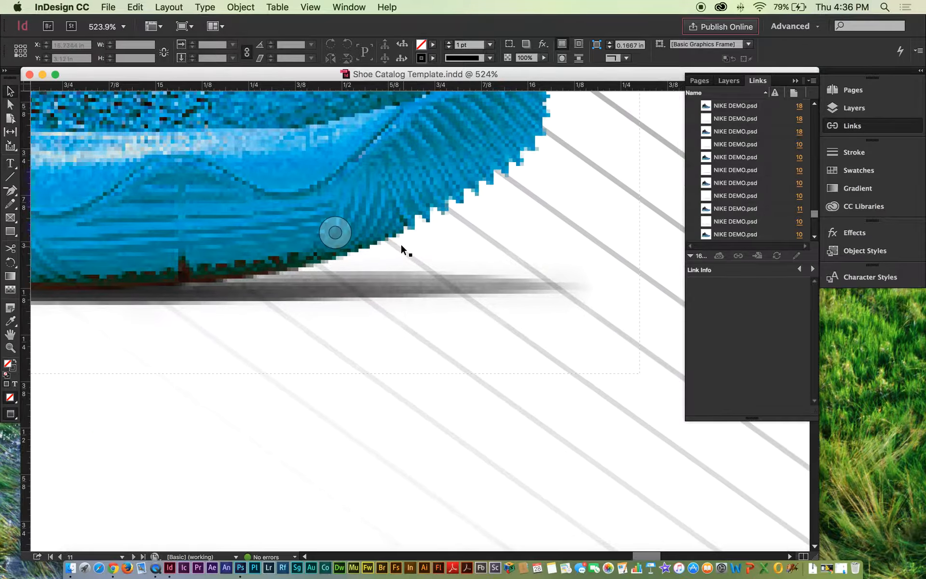
Bring up the context menu on the shoe image before returning to the full 10–11 spread
{"action": "right_click", "coordinate": [334, 233]}
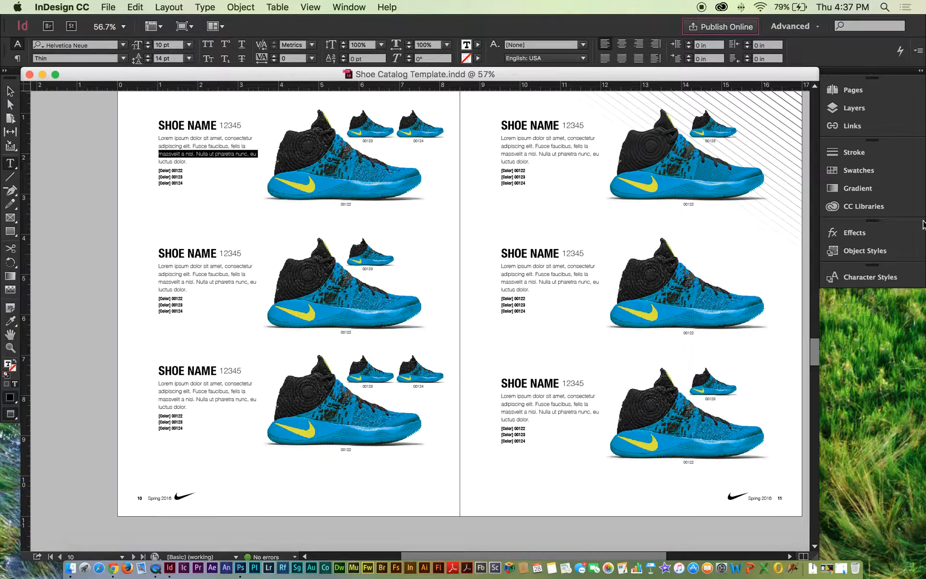
Switch to the Advanced workspace and show the Paragraph Styles list
{"action": "left_click", "coordinate": [348, 7]}
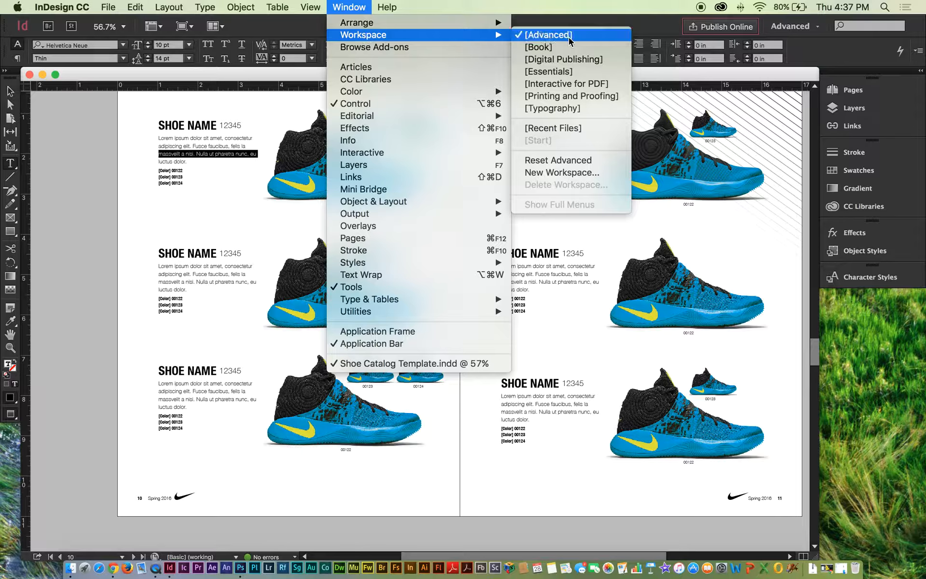
{"action": "left_click", "coordinate": [546, 35]}
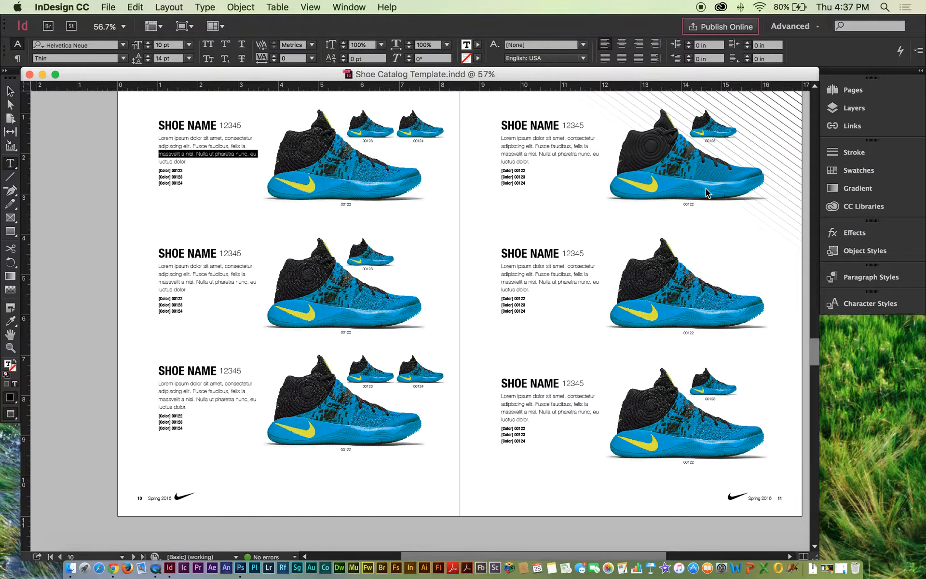
{"action": "mouse_move", "coordinate": [829, 289]}
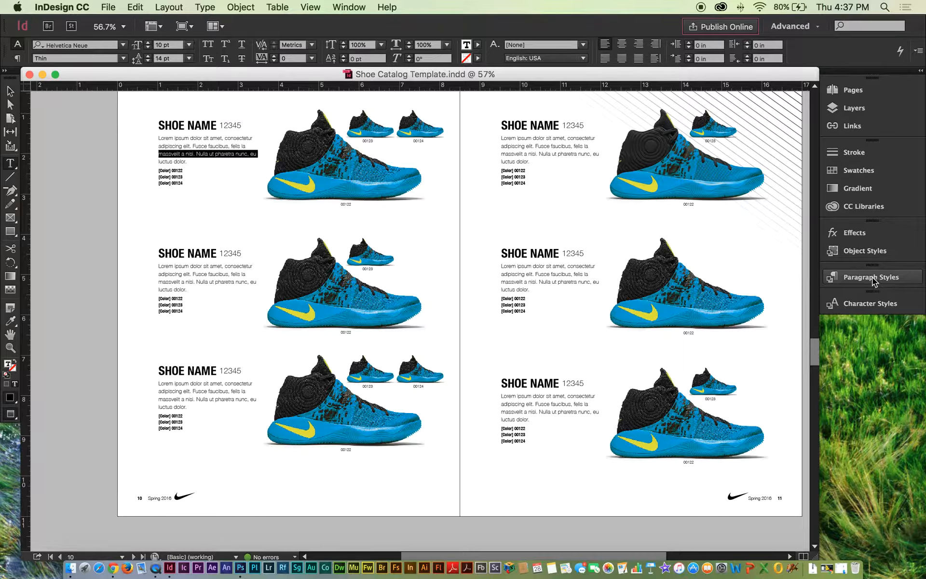
{"action": "left_click", "coordinate": [869, 276]}
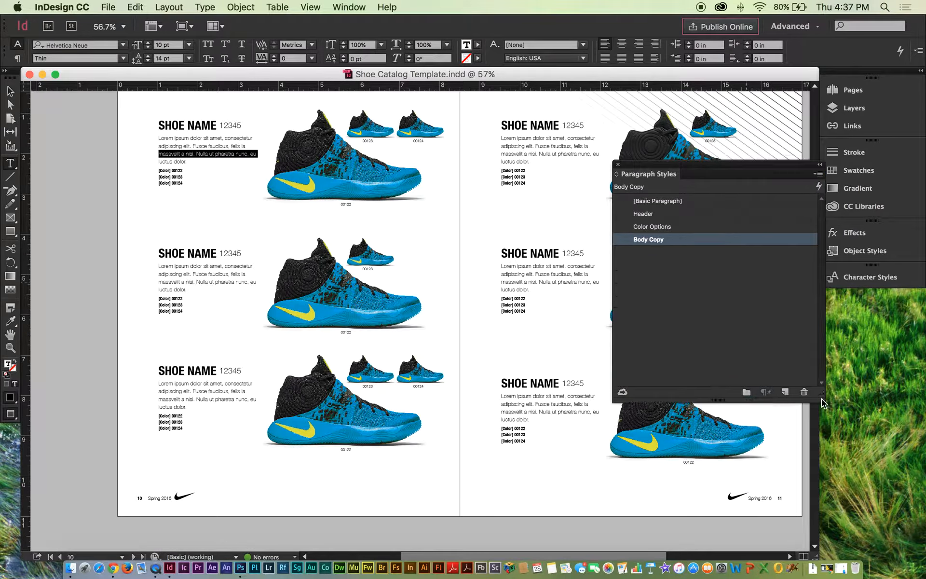
Inspect the SHOE NAME heading, body paragraph and color lines to reveal Header, Body Copy and Color Options styles
{"action": "left_click", "coordinate": [643, 213]}
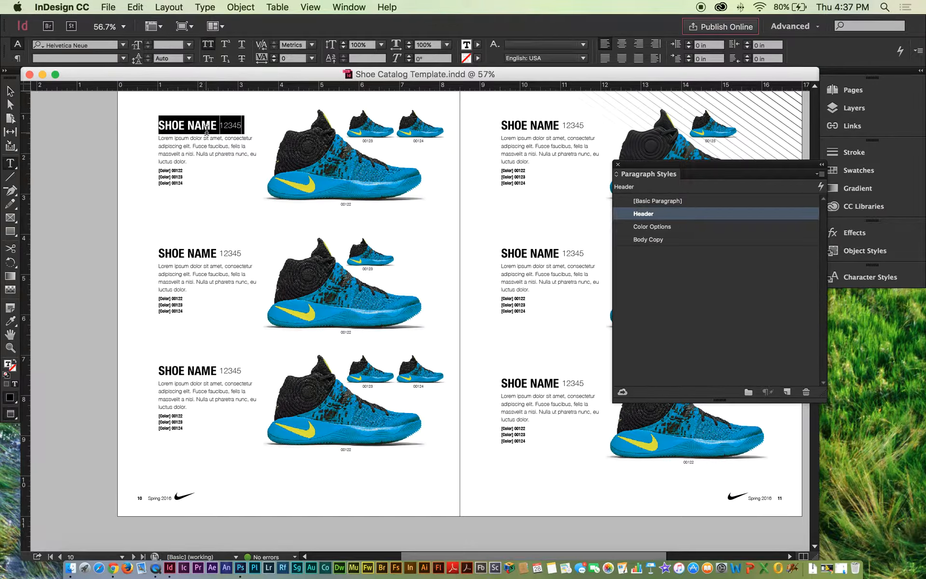
{"action": "left_click", "coordinate": [648, 239]}
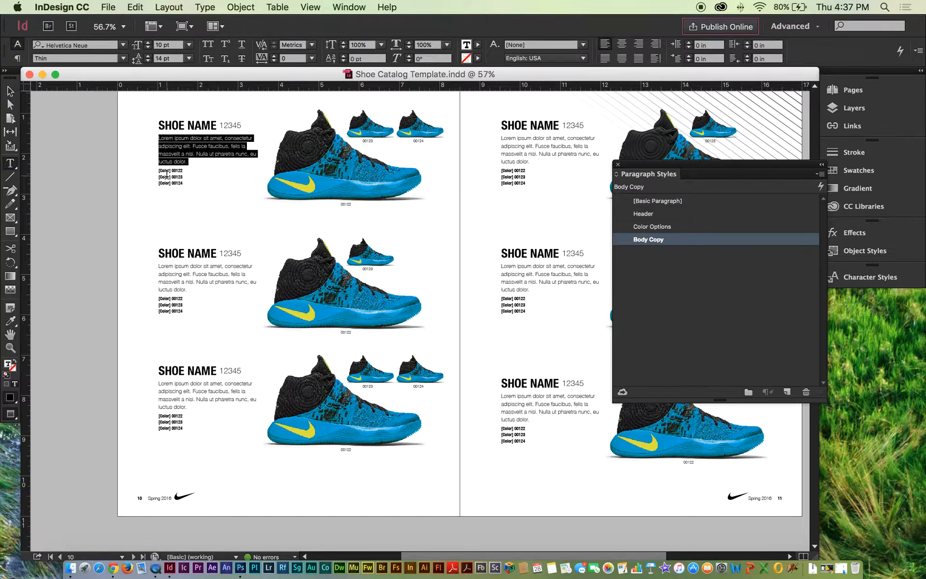
{"action": "left_click", "coordinate": [652, 225]}
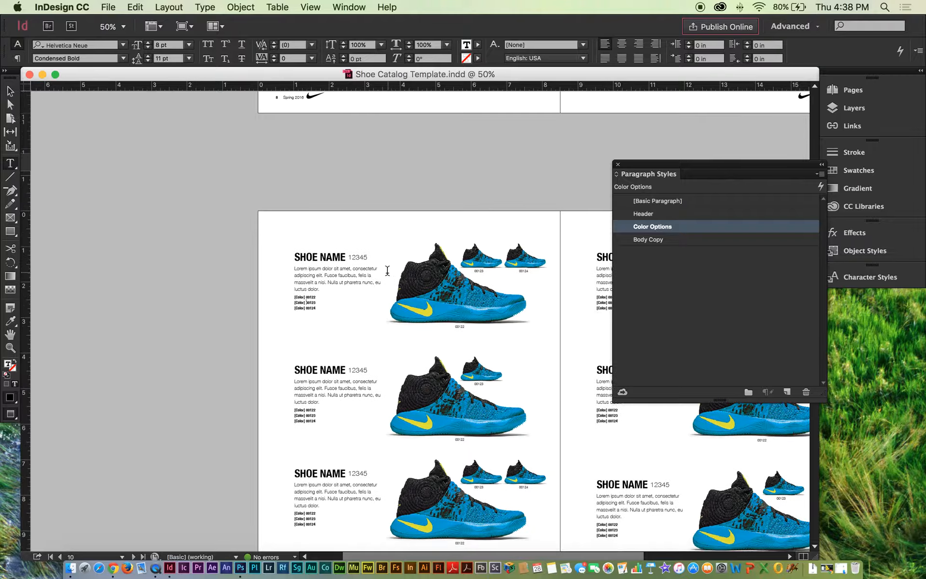
Show the Character Styles list as a floating panel and zoom in on the first shoe heading
{"action": "left_click", "coordinate": [872, 277]}
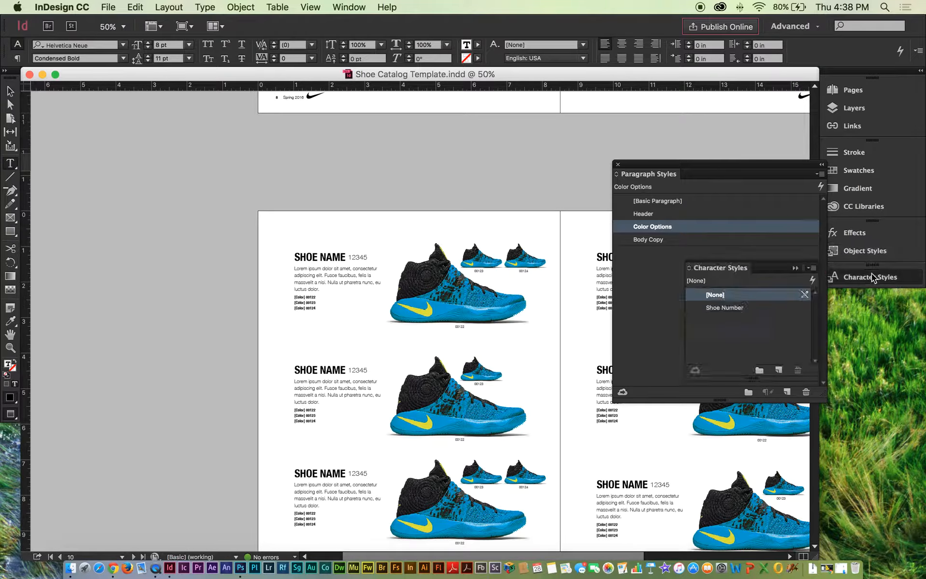
{"action": "left_click_drag", "start_coordinate": [717, 267], "coordinate": [542, 156]}
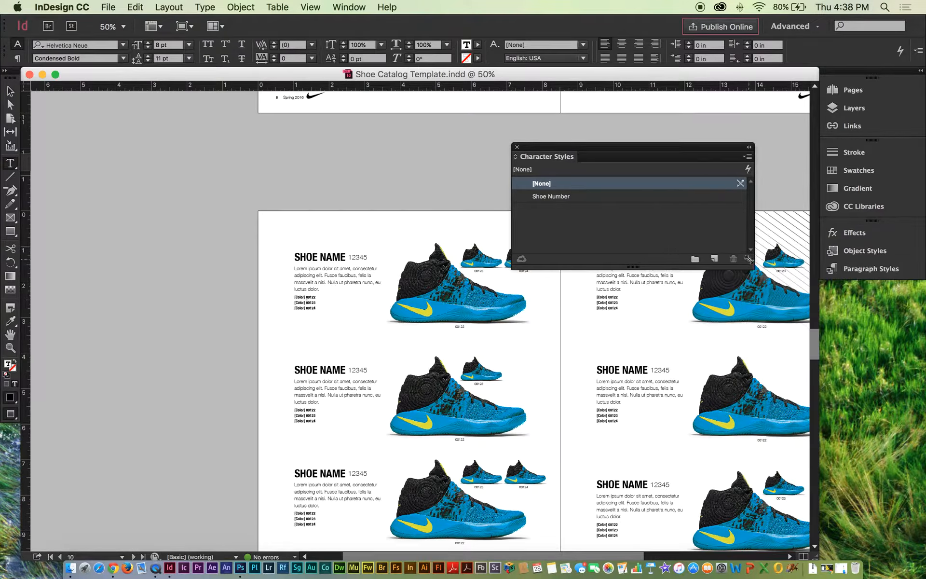
{"action": "left_click", "coordinate": [551, 195]}
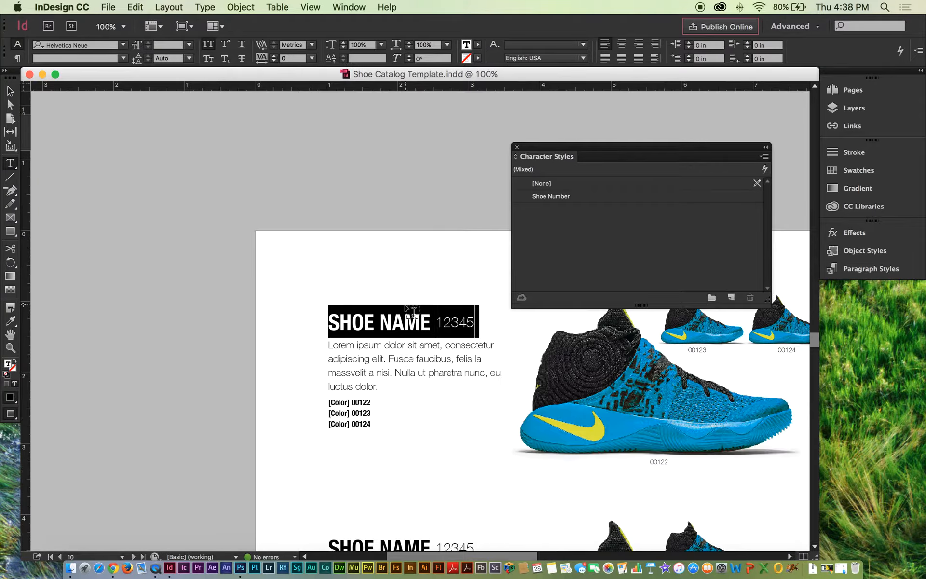
Apply the Shoe Number character style to the 12345 number after the heading
{"action": "double_click", "coordinate": [454, 322]}
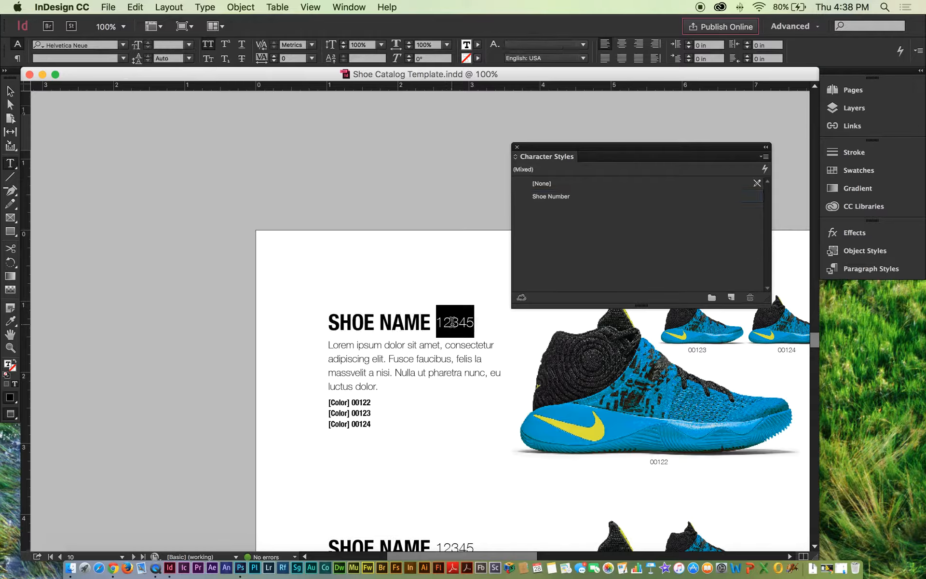
{"action": "left_click", "coordinate": [550, 196]}
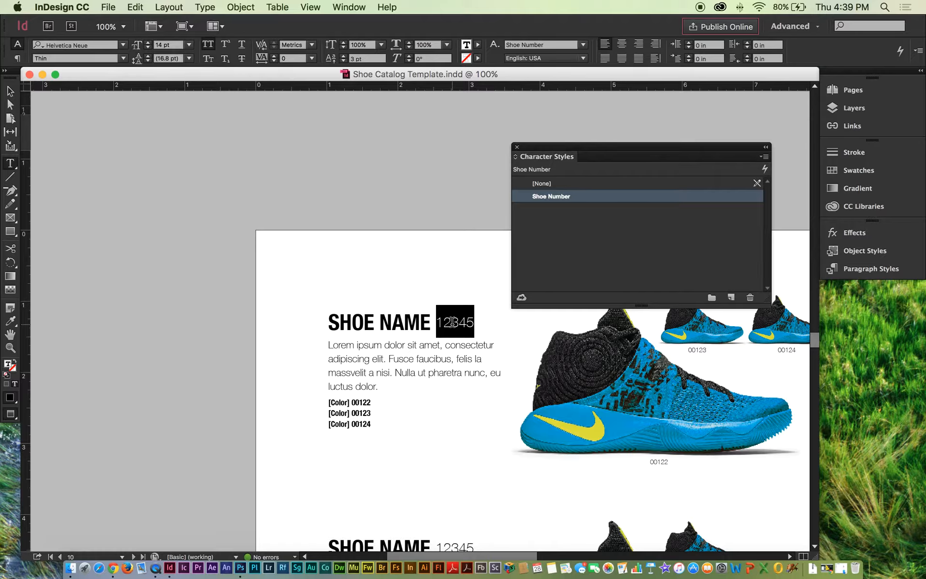
{"action": "mouse_move", "coordinate": [385, 389]}
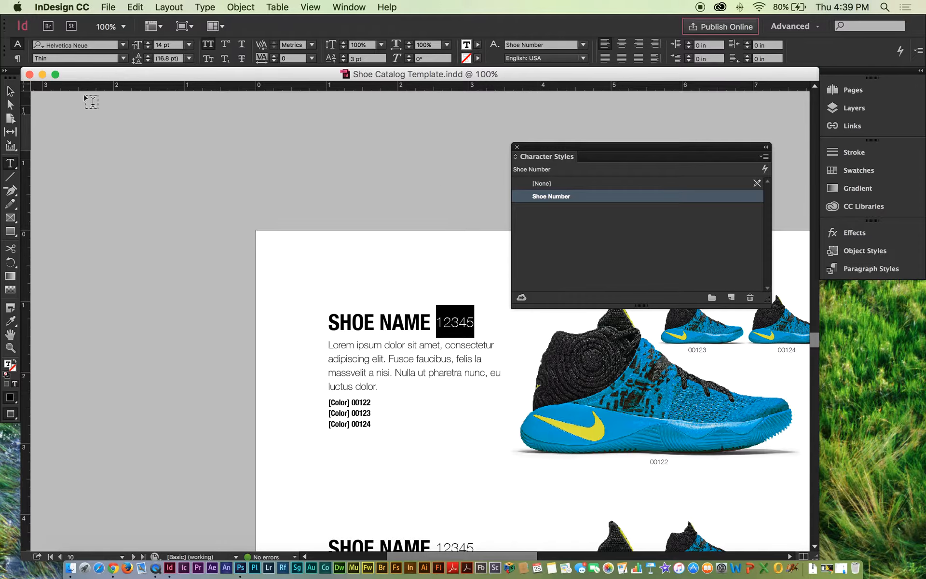
{"action": "mouse_move", "coordinate": [187, 109]}
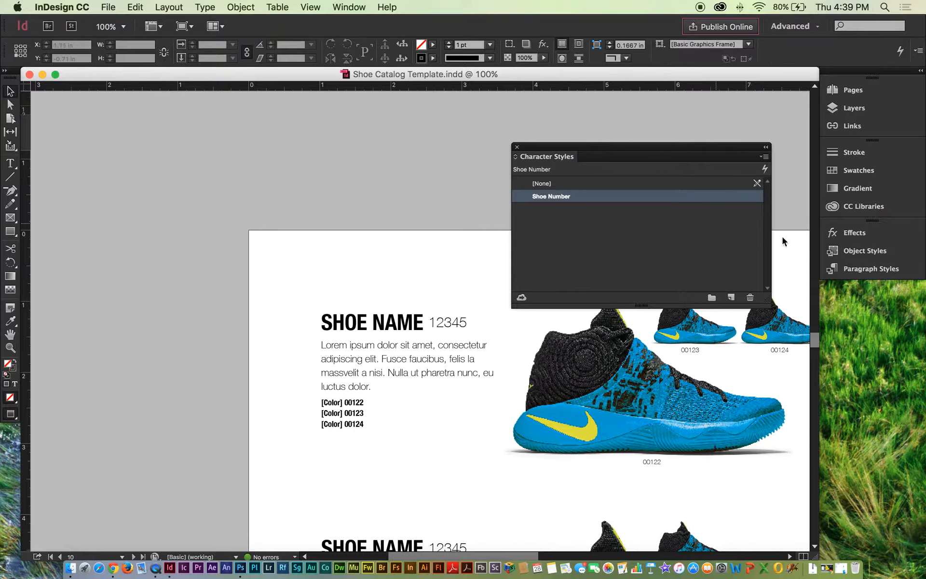
Open Paragraph Style Options for the Header style from the Paragraph Styles list
{"action": "left_click", "coordinate": [869, 268]}
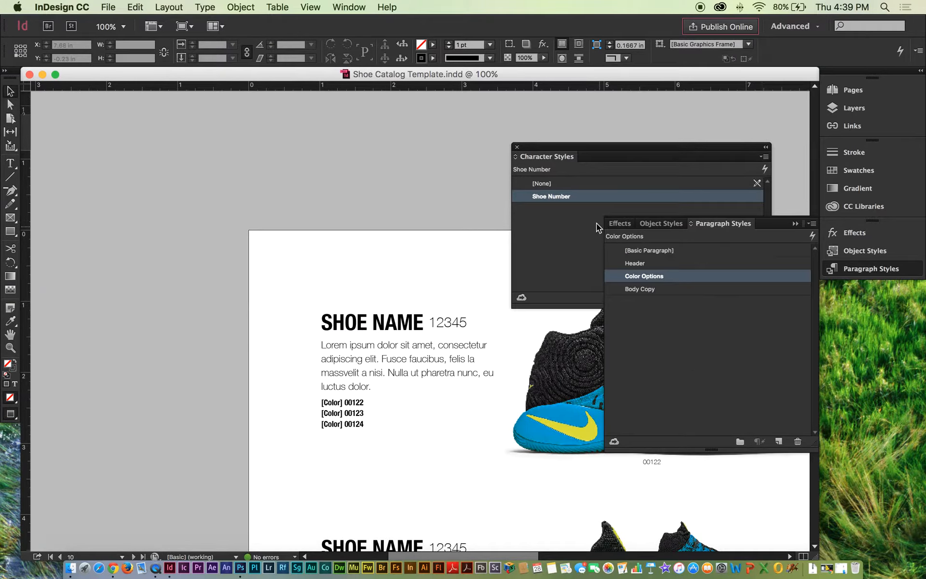
{"action": "left_click", "coordinate": [635, 263]}
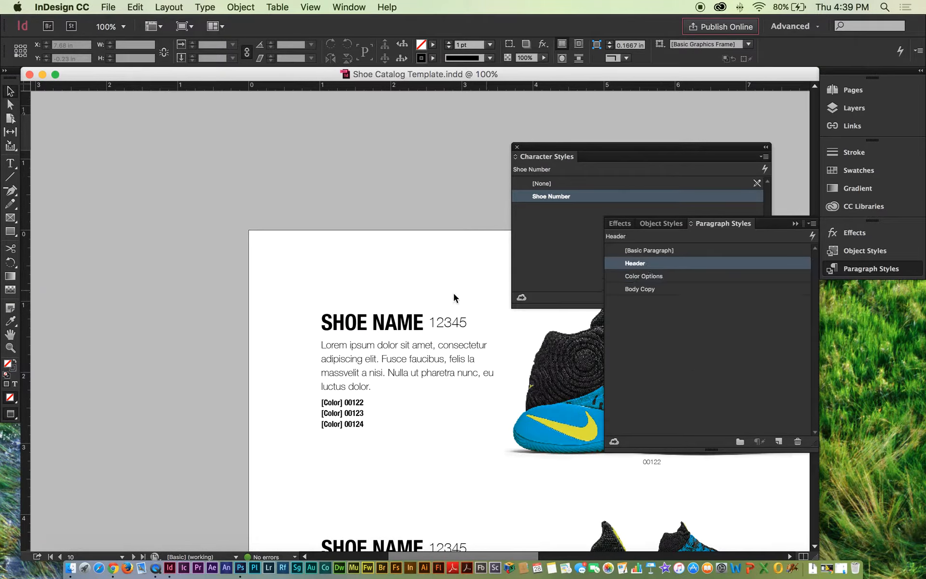
{"action": "double_click", "coordinate": [634, 262]}
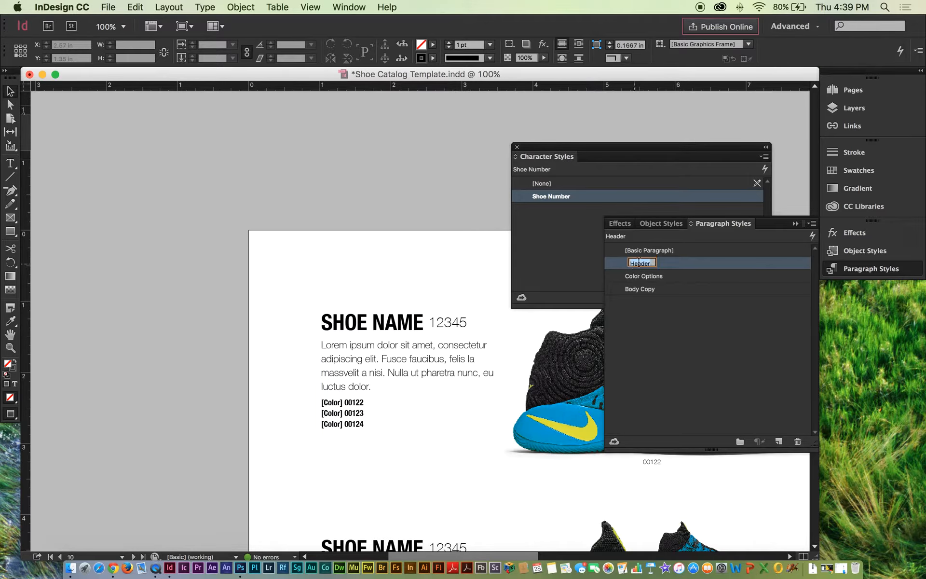
{"action": "double_click", "coordinate": [640, 263]}
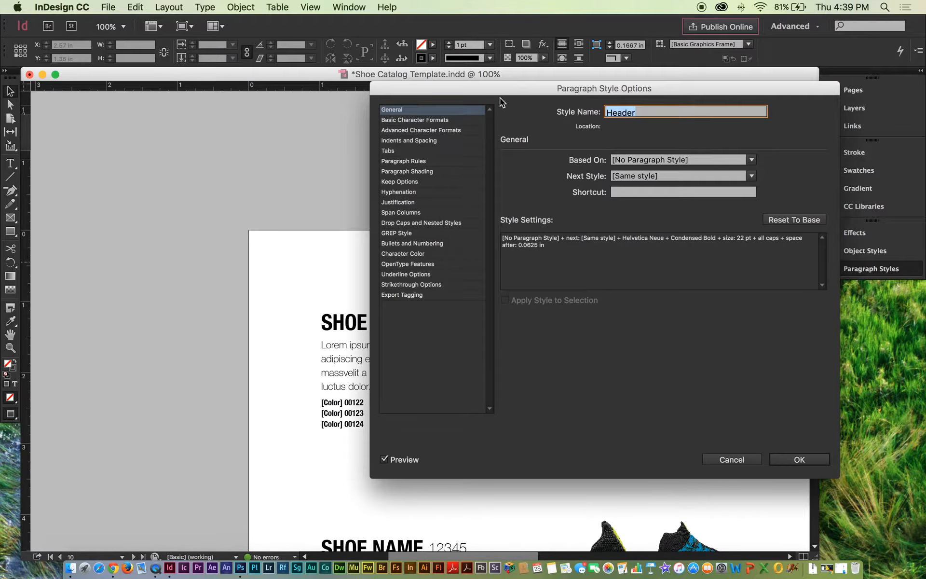
Set the Header style's font family to Baskerville and toggle Preview to compare the shoe names
{"action": "left_click", "coordinate": [415, 120]}
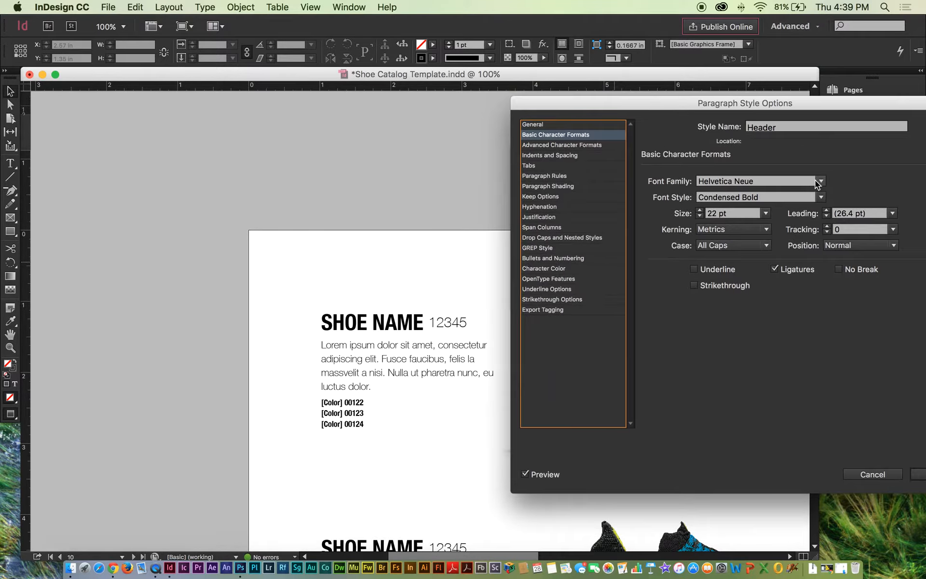
{"action": "left_click", "coordinate": [820, 180]}
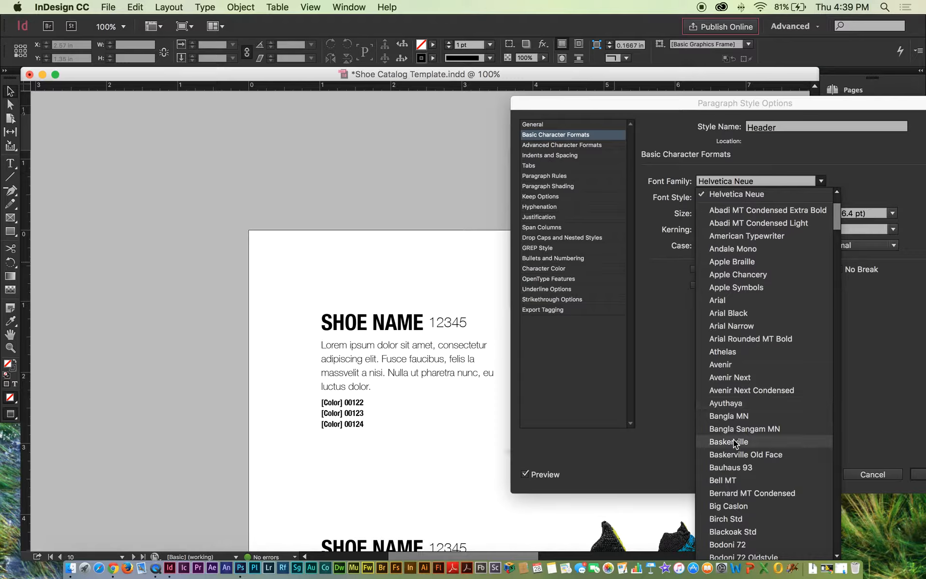
{"action": "left_click", "coordinate": [729, 441]}
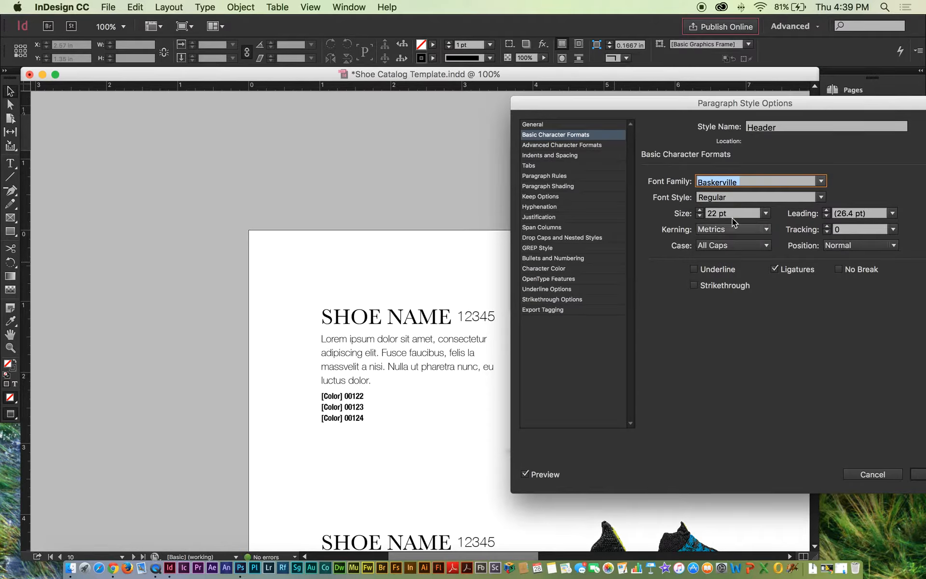
{"action": "mouse_move", "coordinate": [504, 438]}
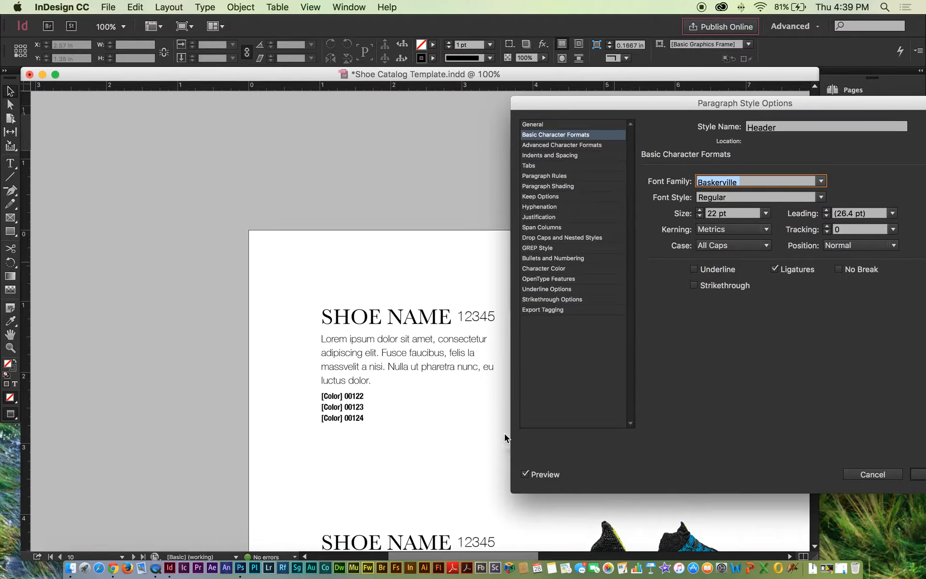
{"action": "left_click", "coordinate": [524, 474]}
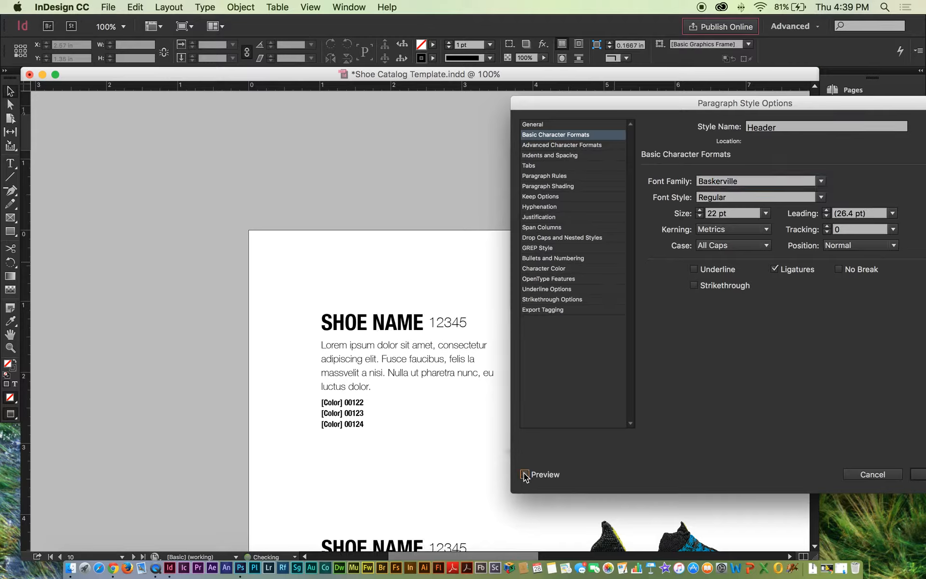
{"action": "left_click", "coordinate": [523, 474]}
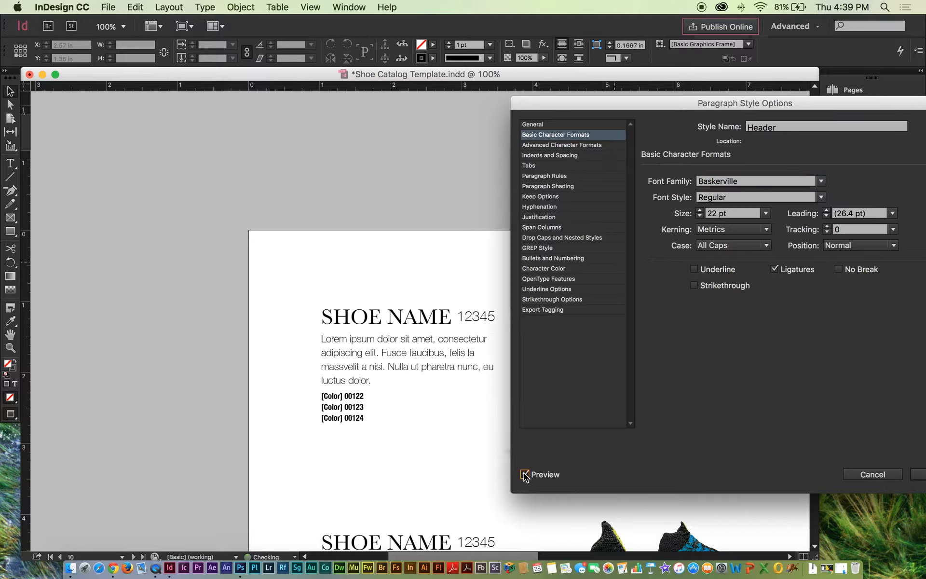
Try skew values 8 and 20 in Advanced Character Formats, reset to 0°, then review Indents and Spacing
{"action": "left_click", "coordinate": [529, 165]}
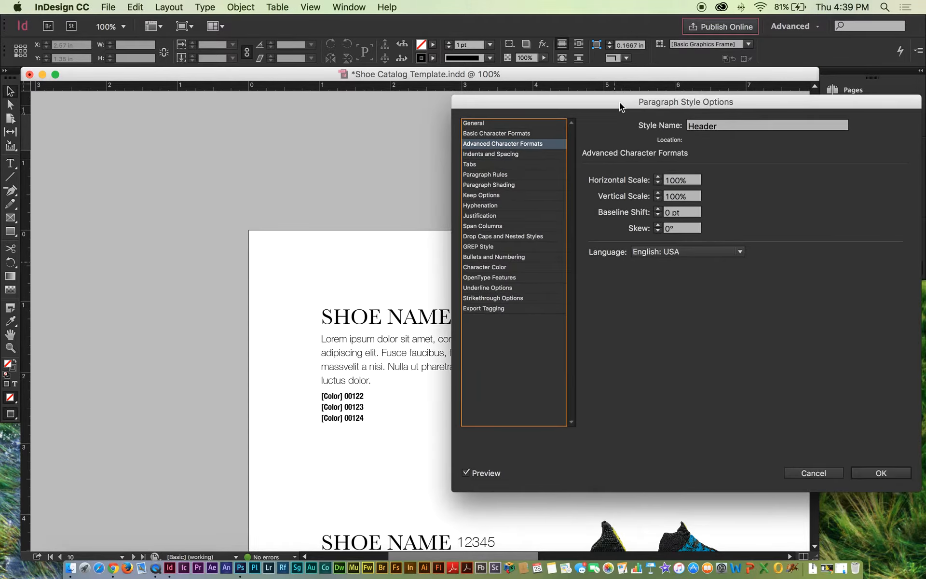
{"action": "left_click", "coordinate": [658, 224]}
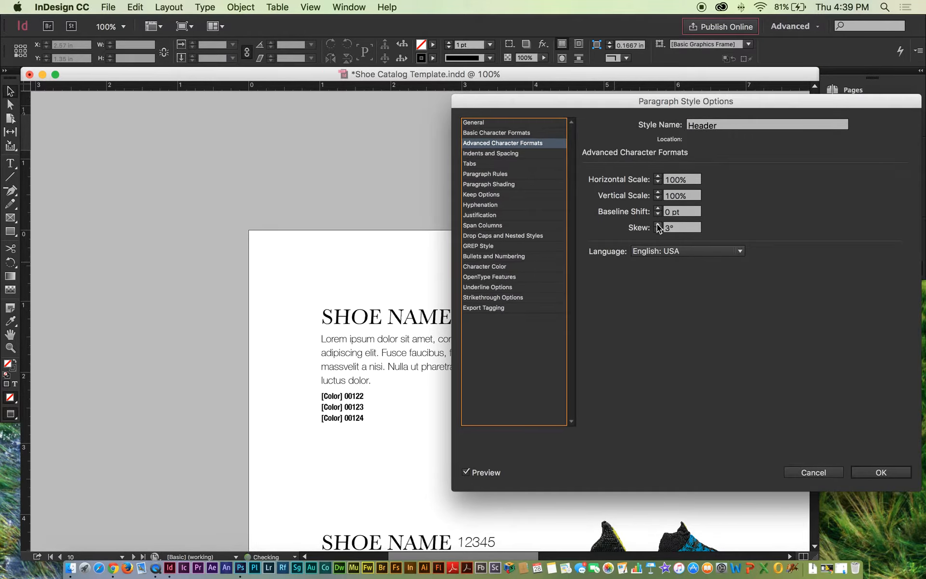
{"action": "type", "text": "8"}
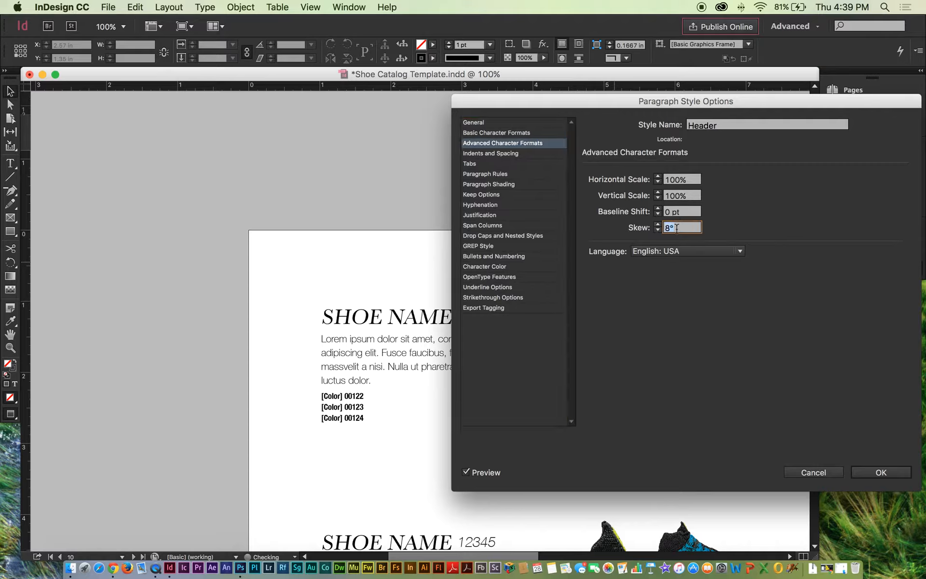
{"action": "type", "text": "20"}
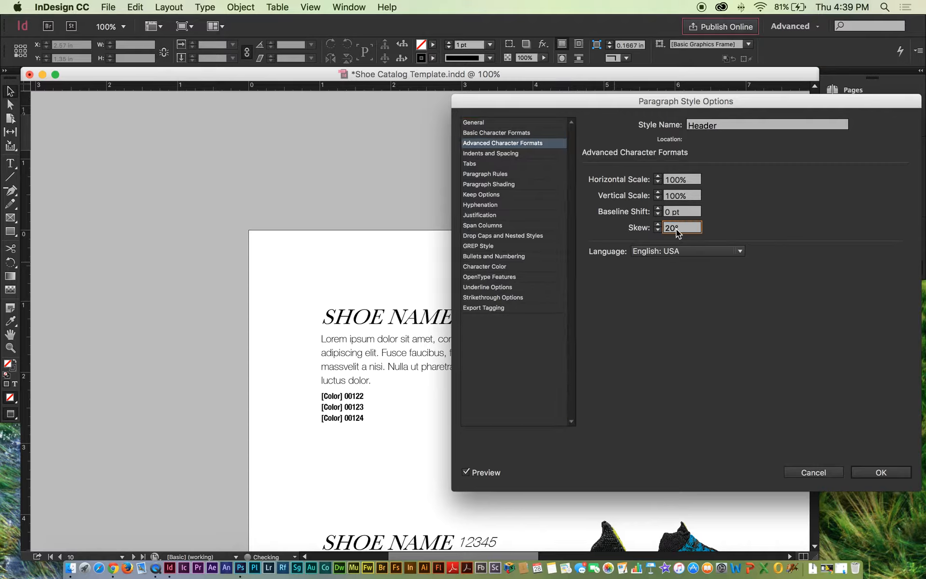
{"action": "type", "text": "0"}
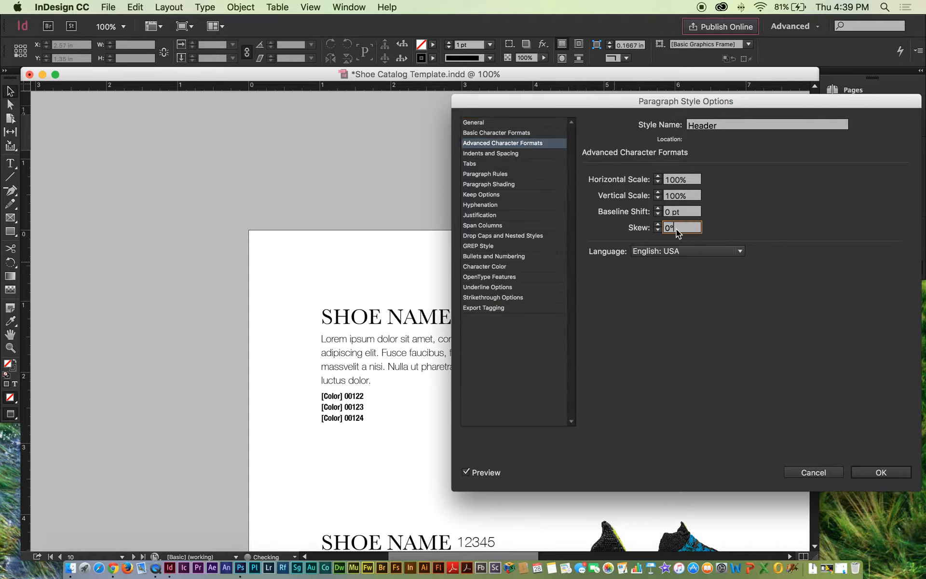
{"action": "left_click", "coordinate": [490, 154]}
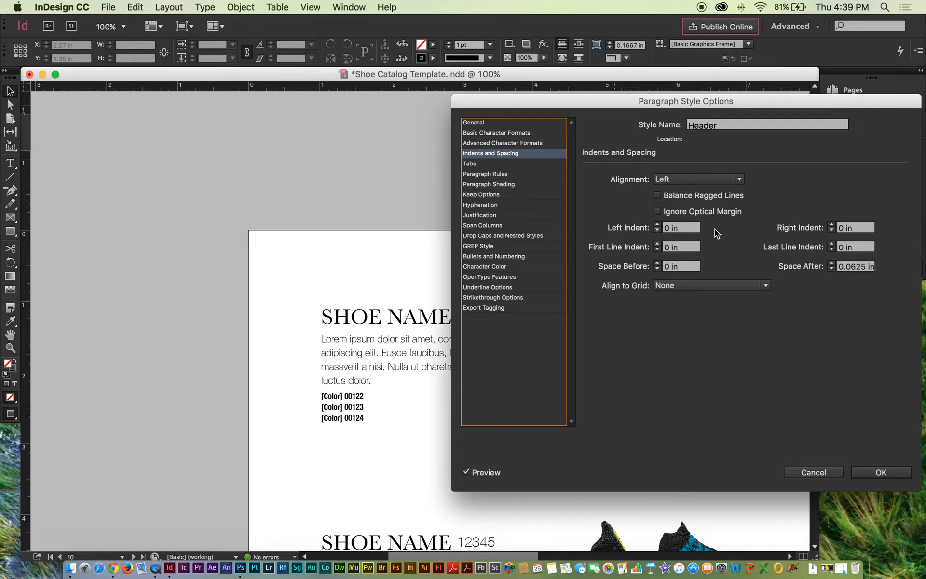
{"action": "left_click", "coordinate": [682, 228]}
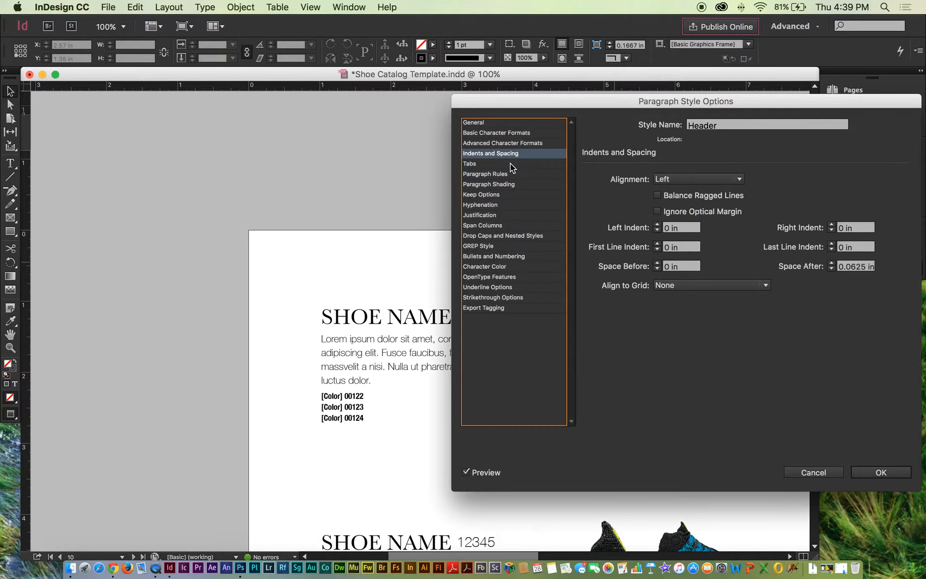
{"action": "mouse_move", "coordinate": [185, 254]}
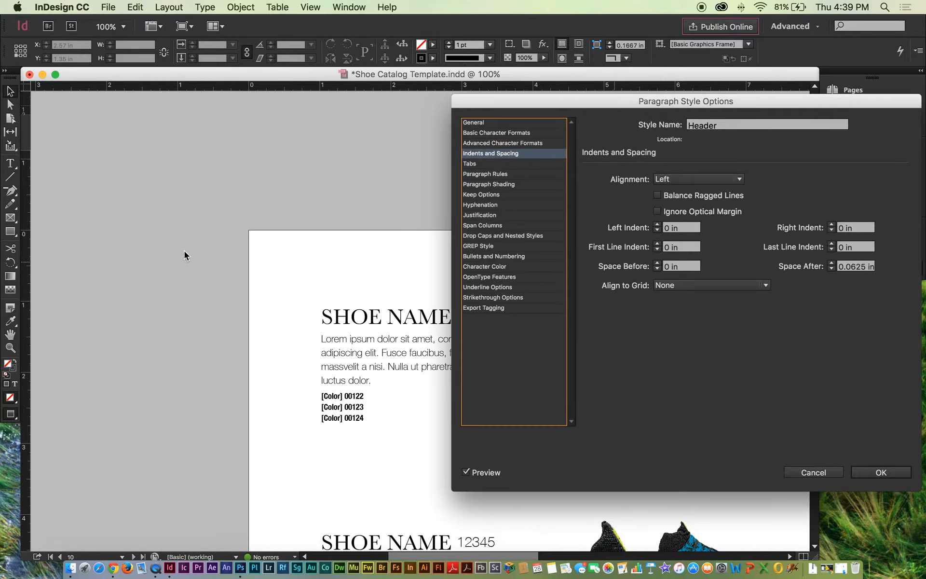
{"action": "mouse_move", "coordinate": [365, 270]}
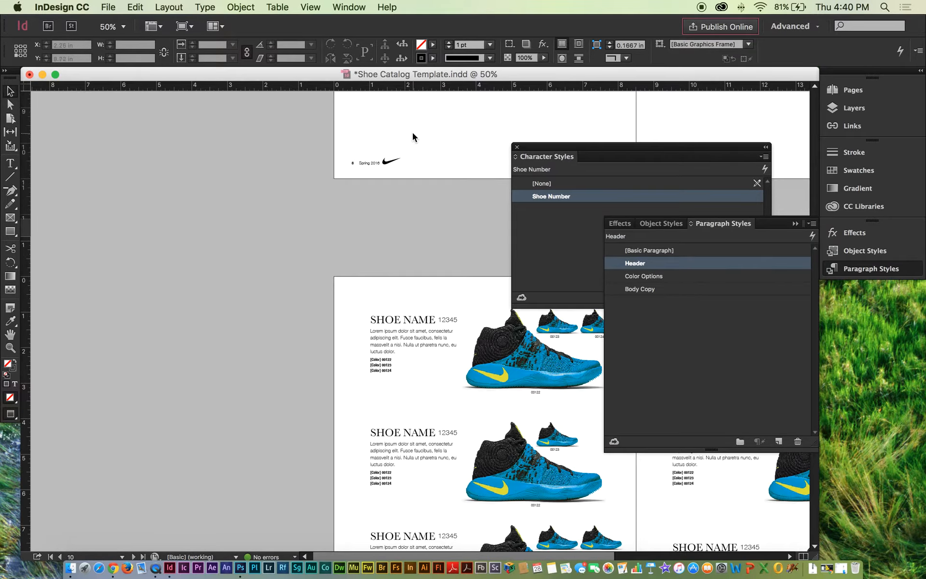
Scroll to the six-shoe spread and select the first 12345 shoe number
{"action": "scroll", "scroll_direction": "down", "scroll_amount": 3}
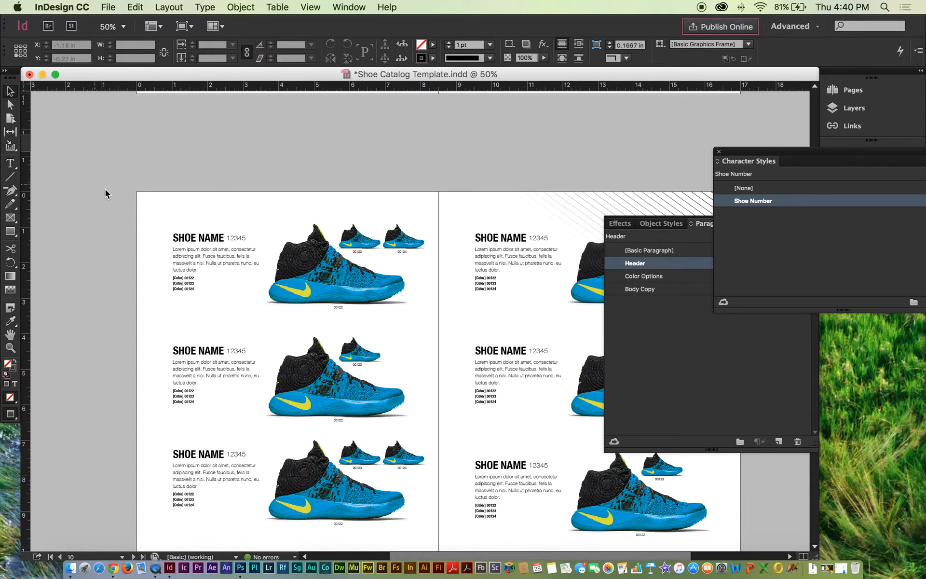
{"action": "left_click", "coordinate": [215, 256]}
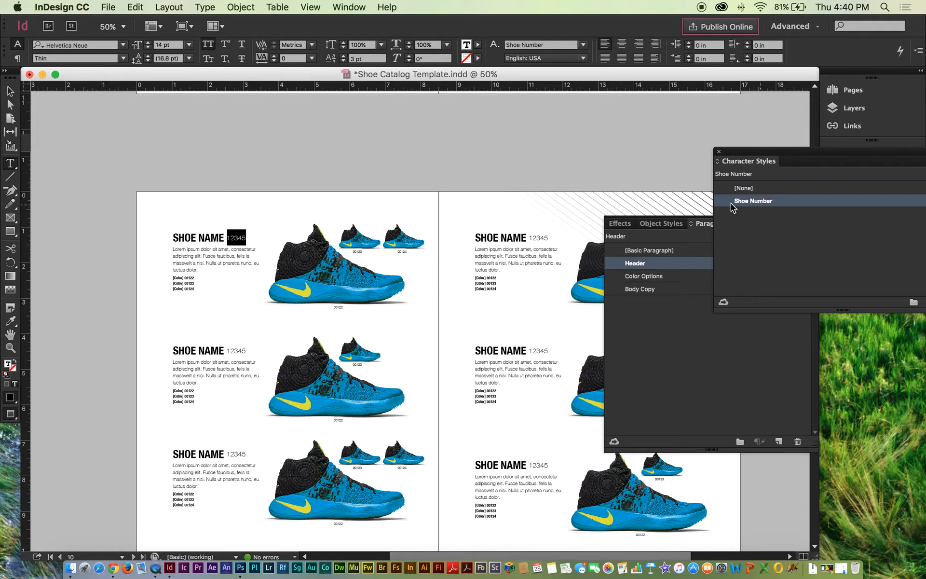
Set the Shoe Number character style's Character Color to magenta C=0 M=100 Y=0 K=0
{"action": "double_click", "coordinate": [753, 200]}
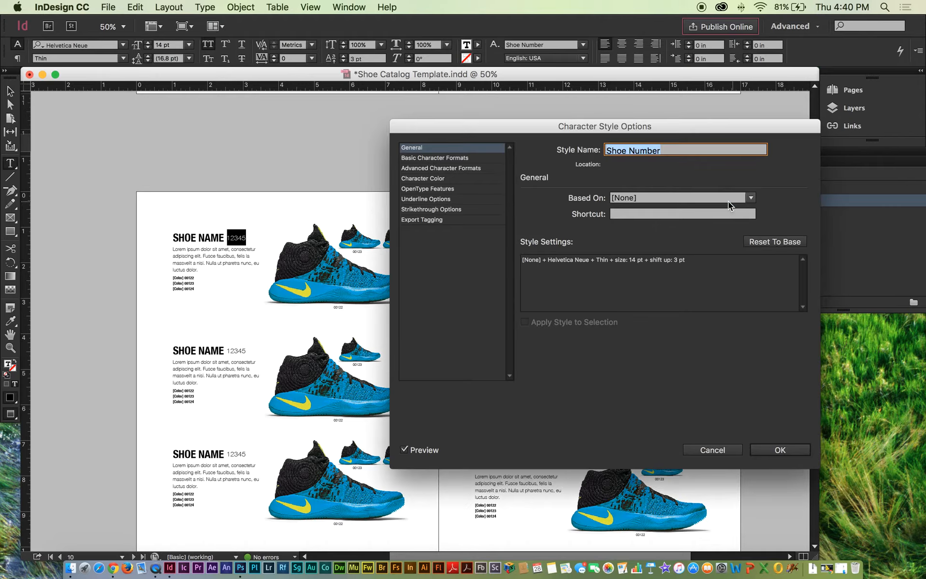
{"action": "left_click", "coordinate": [423, 178]}
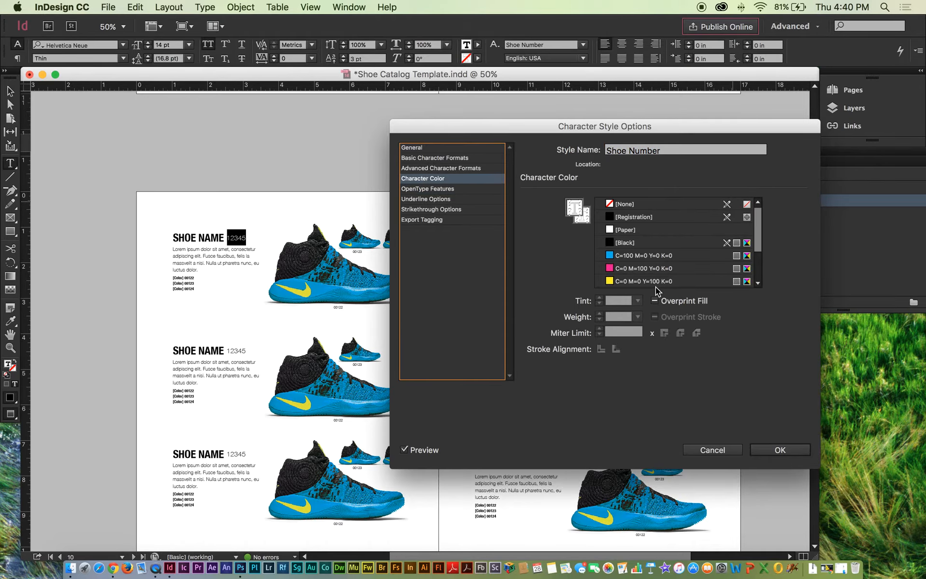
{"action": "left_click", "coordinate": [645, 268]}
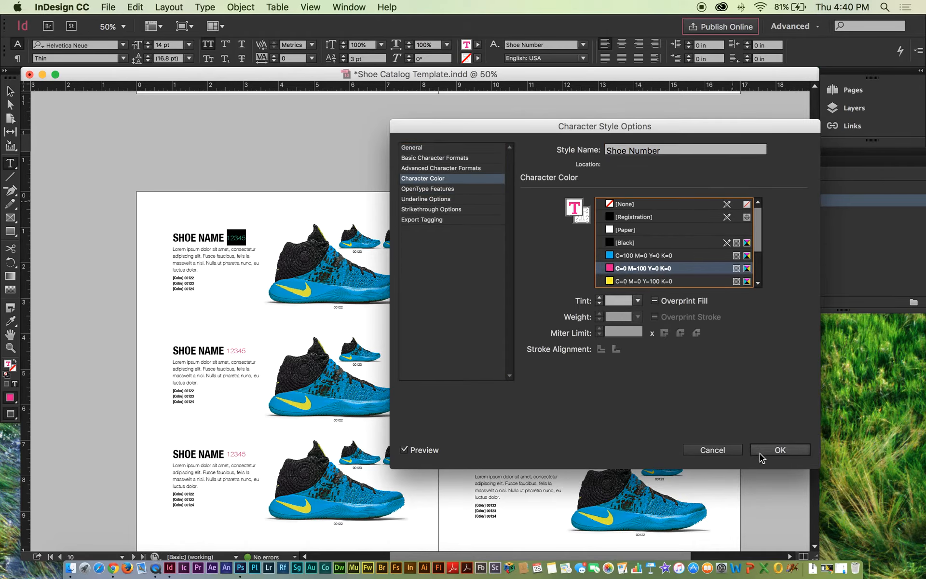
{"action": "left_click", "coordinate": [780, 449]}
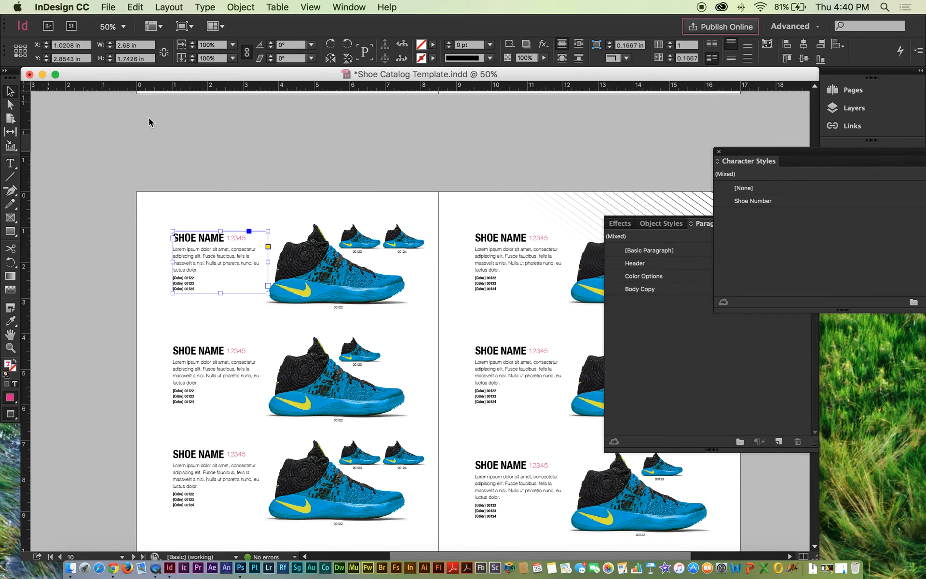